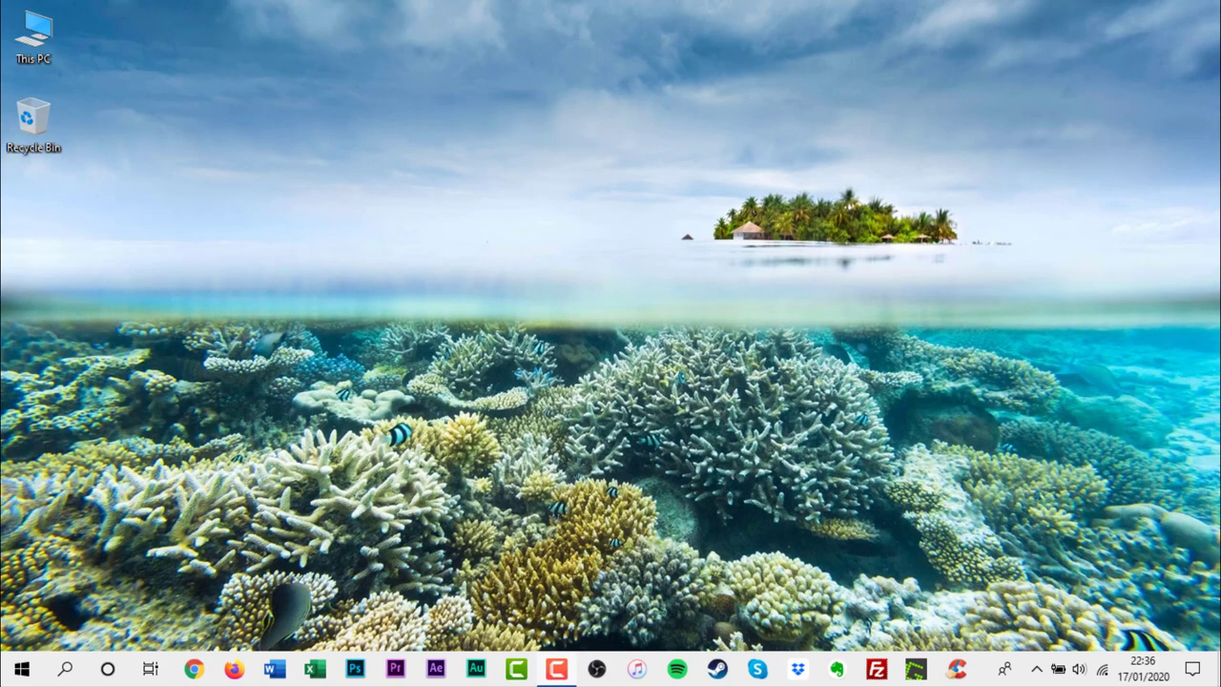
mouse_move(756, 427)
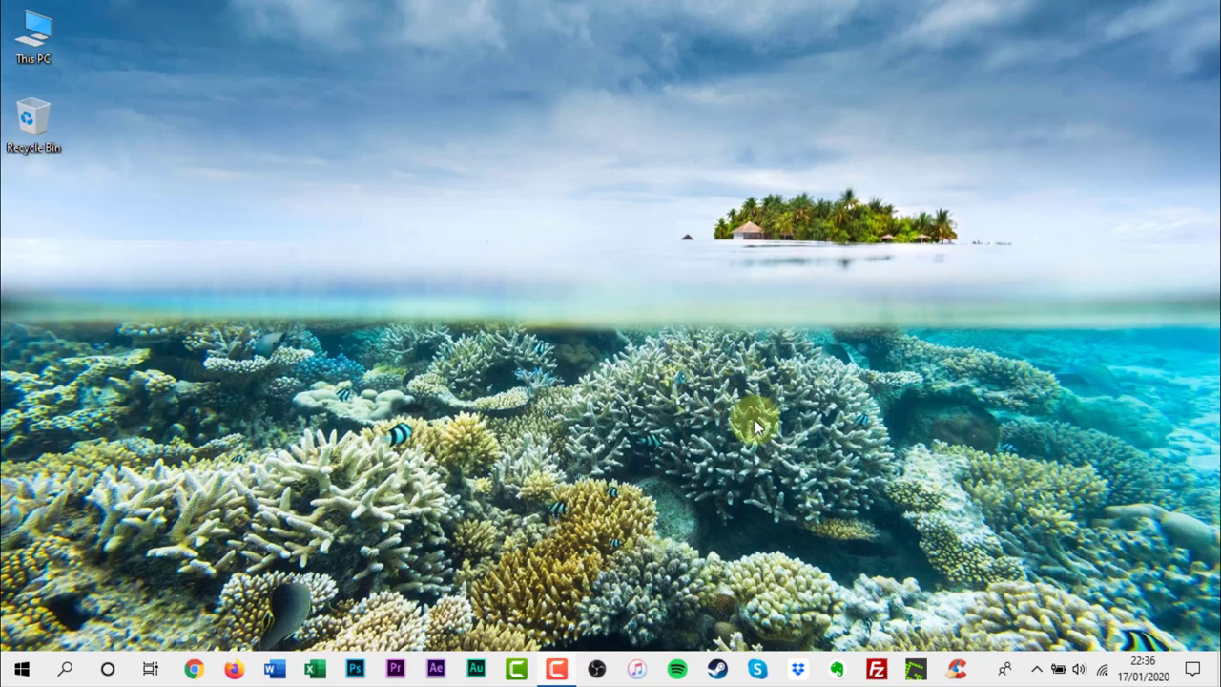
mouse_move(1038, 671)
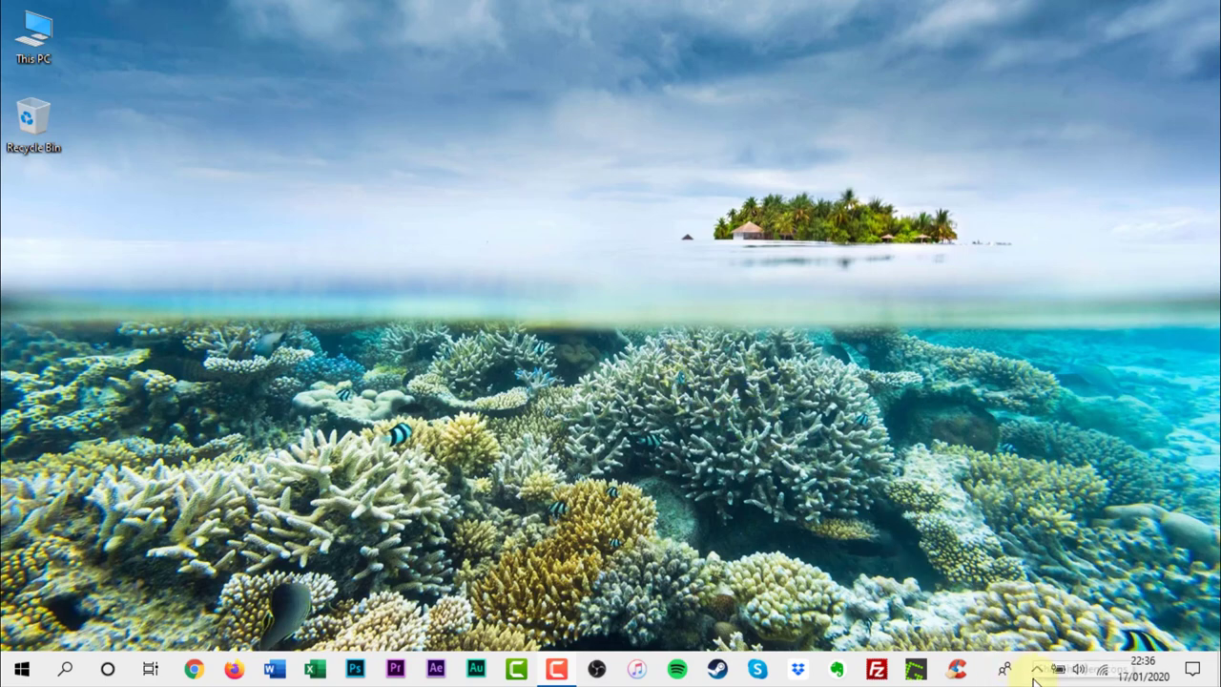
- Bring up the right-click menu on an empty area of the taskbar
right_click(1034, 672)
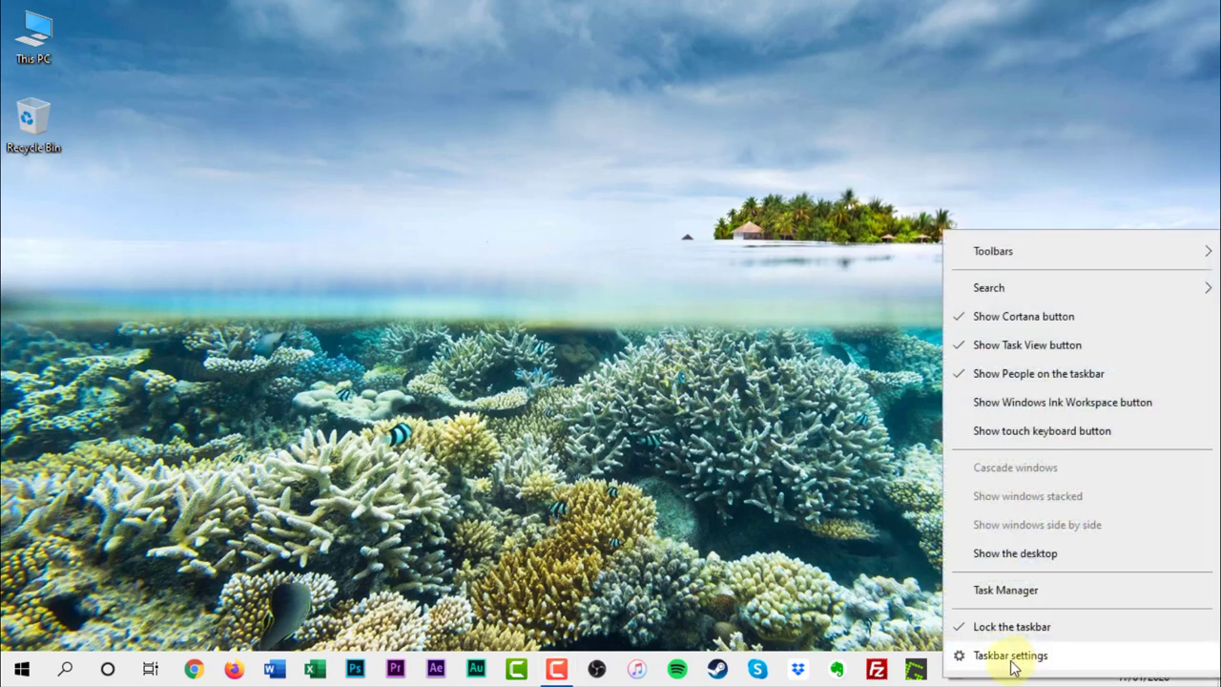
- Go into Taskbar settings and reach 'Turn system icons on or off' under Notification area
left_click(1009, 656)
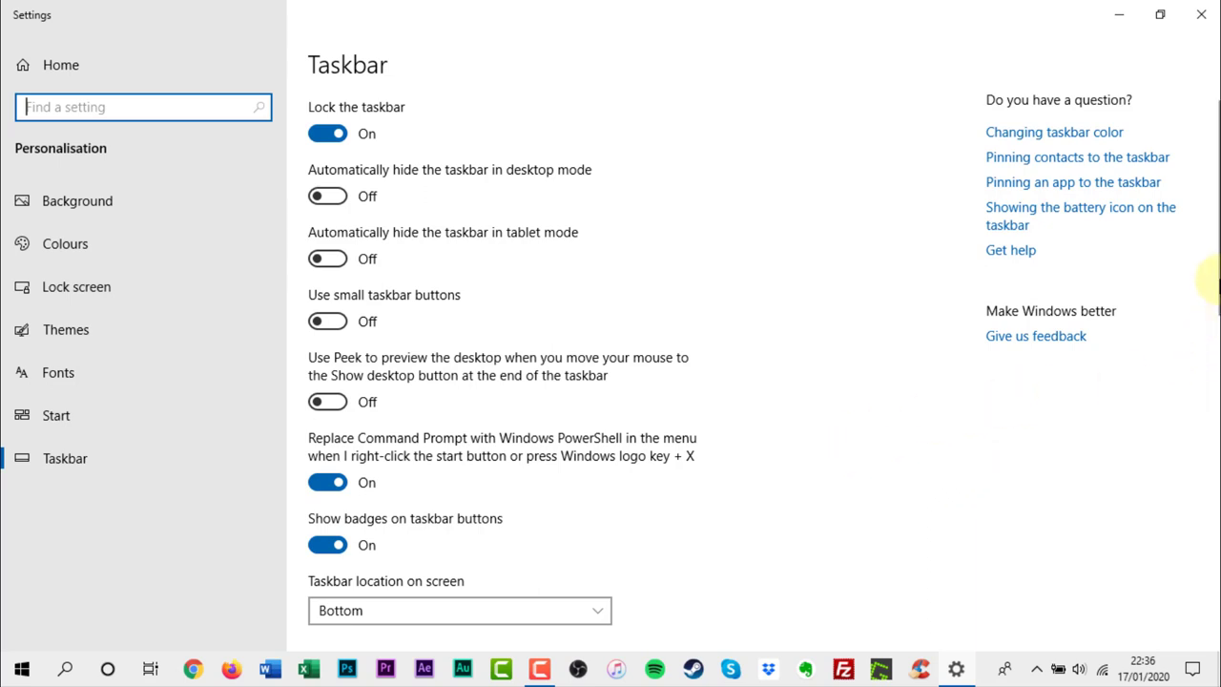
scroll("down", 3)
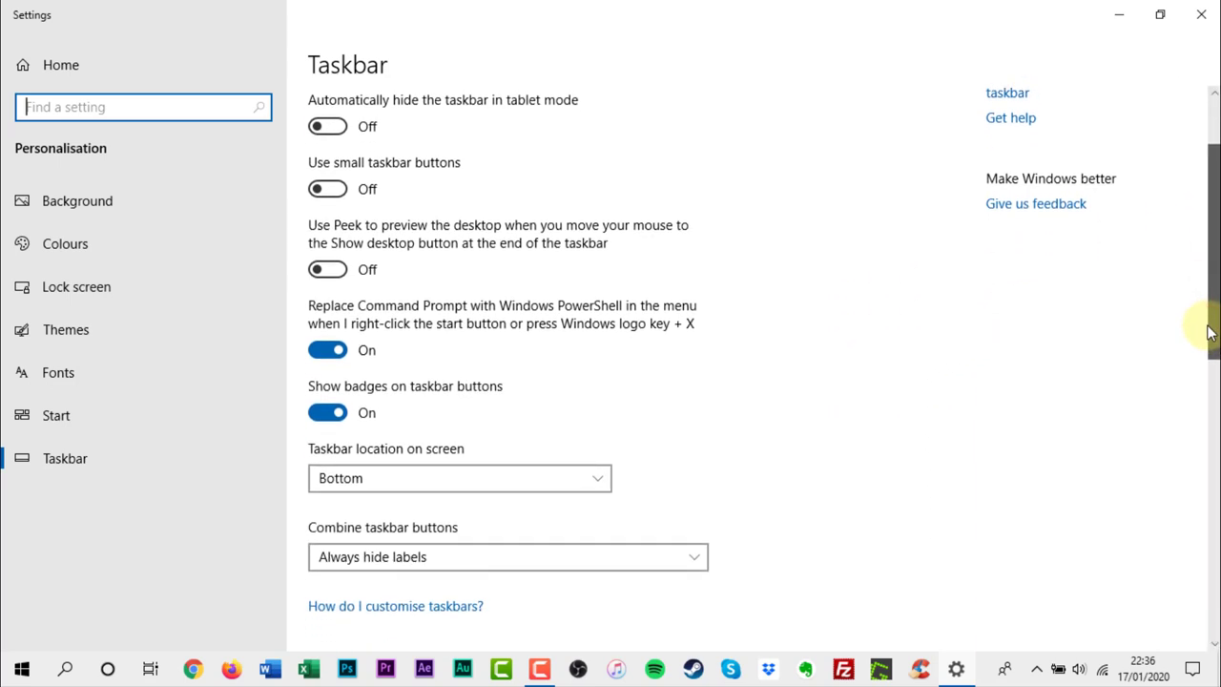
scroll("down", 3)
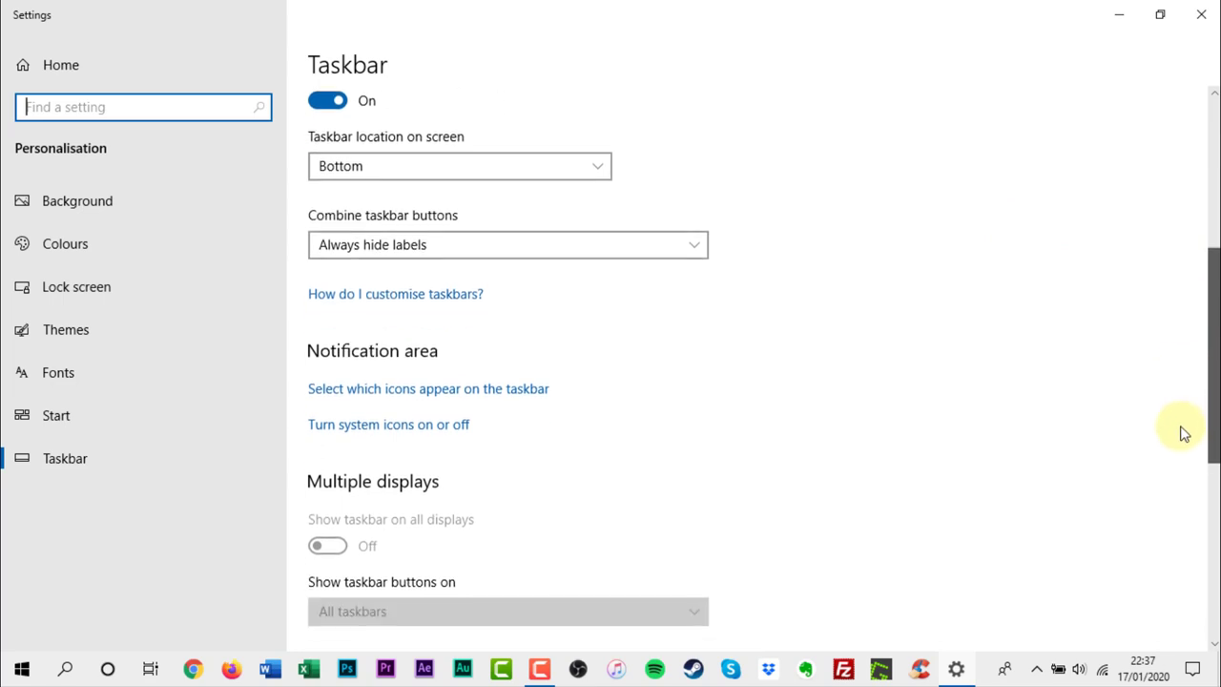
mouse_move(672, 470)
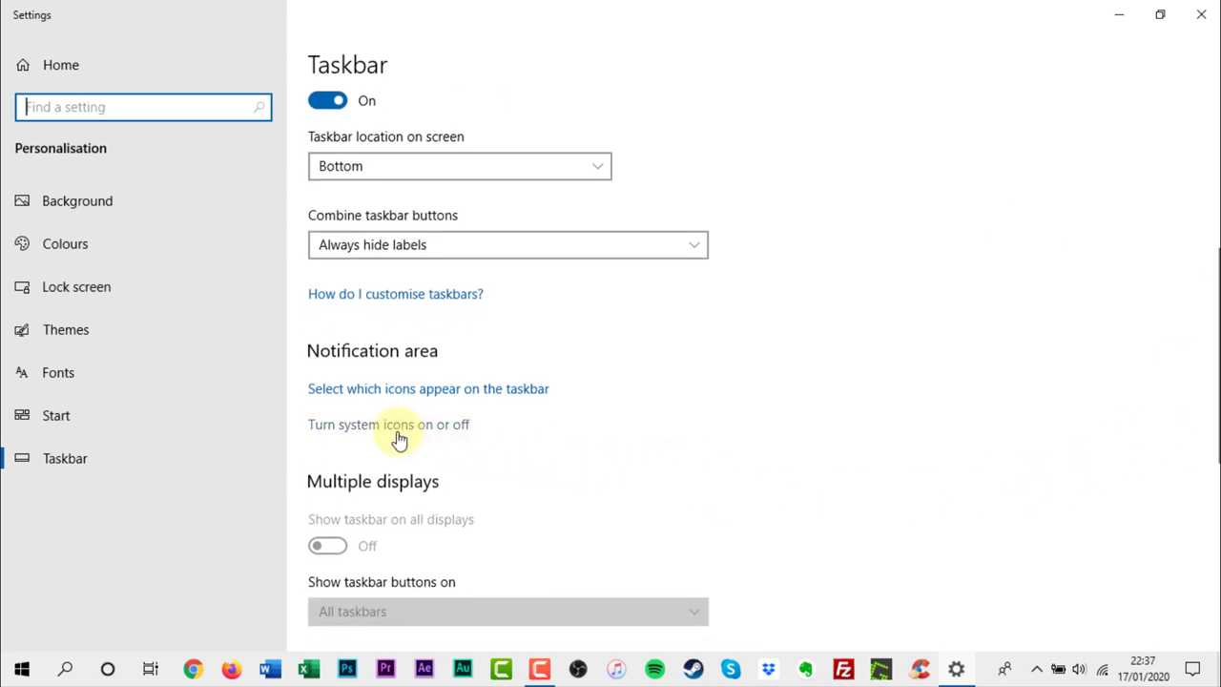
left_click(389, 423)
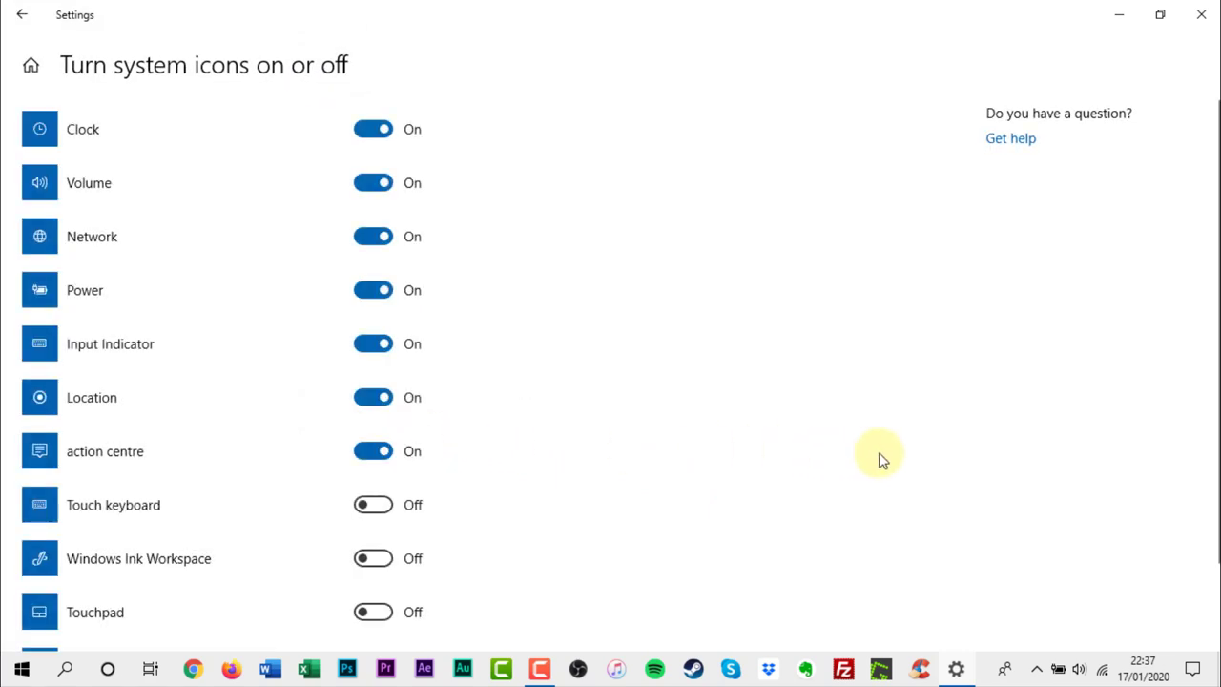
mouse_move(876, 454)
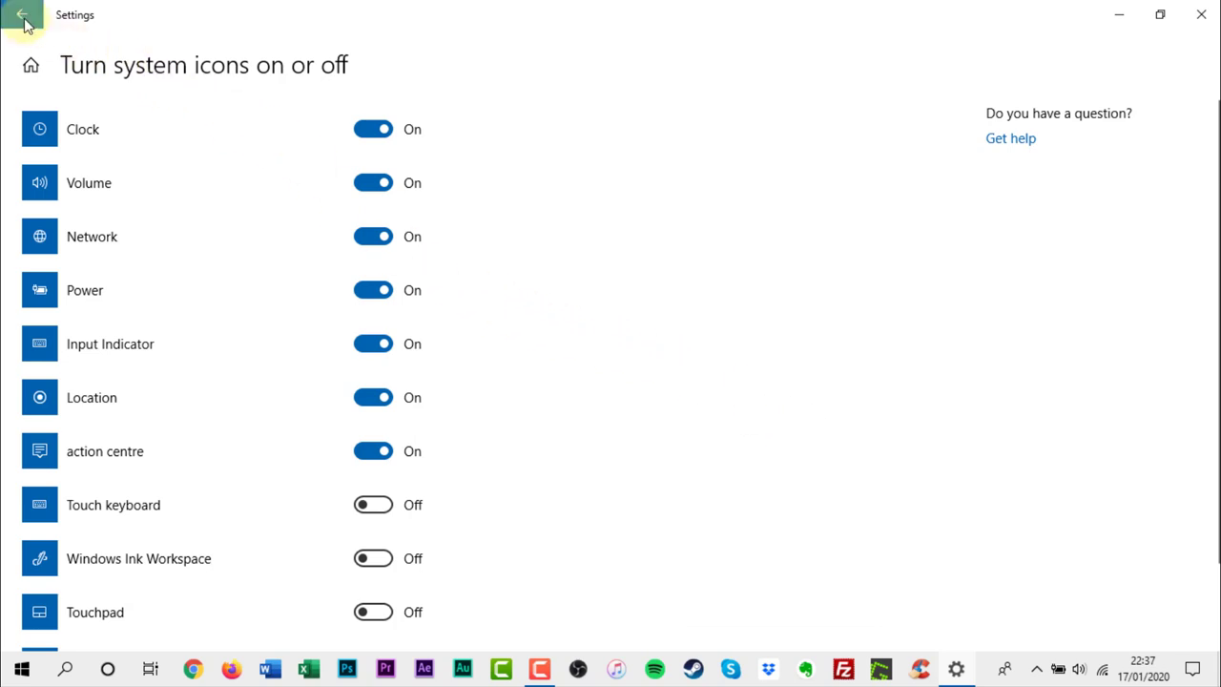
- Return to the main Taskbar settings page without changing any system icons
left_click(23, 17)
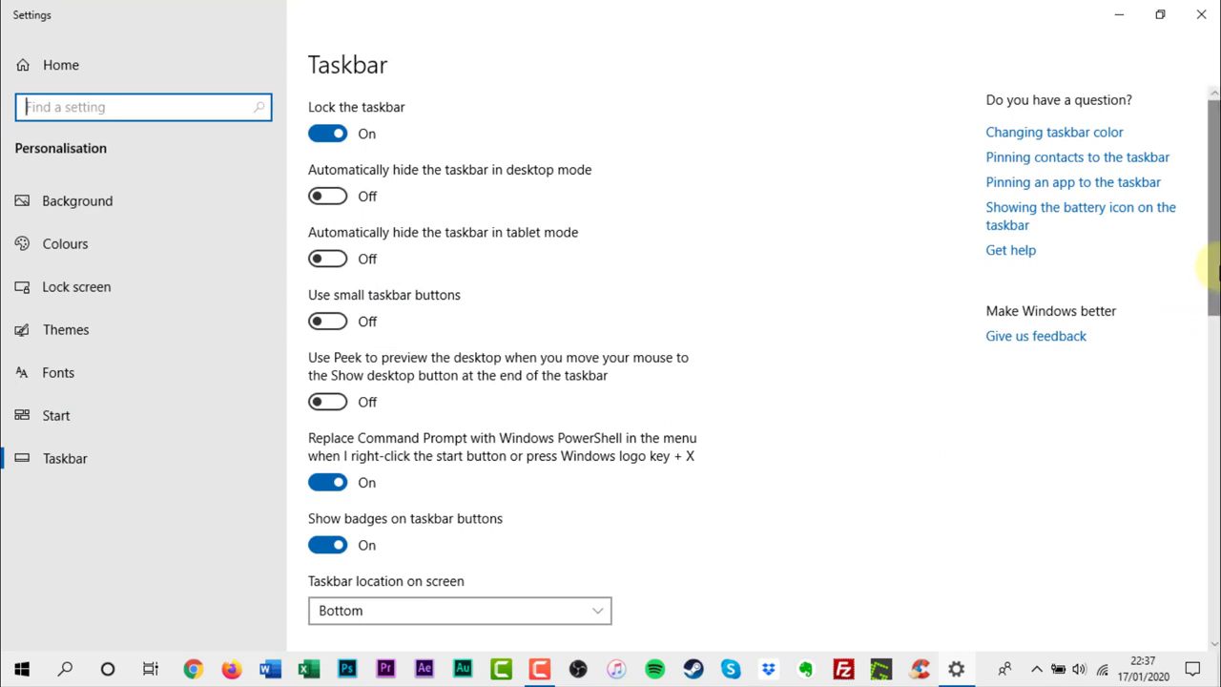
scroll("down", 3)
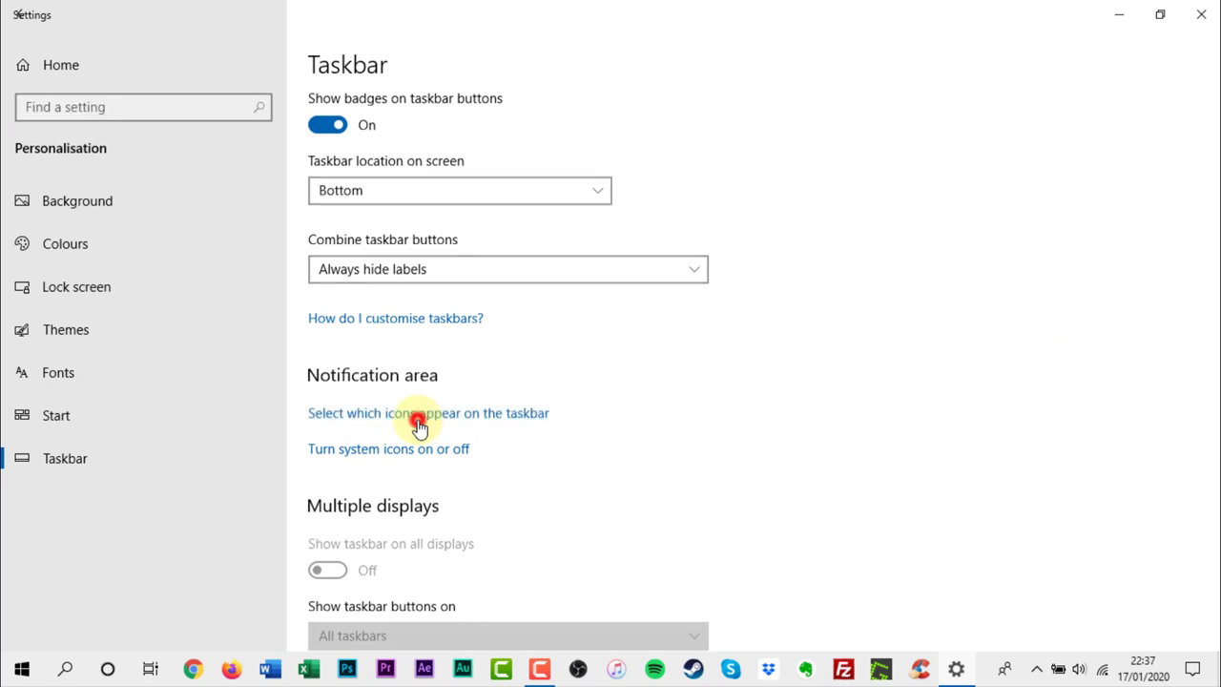
- Under 'Select which icons appear on the taskbar', switch 'Always show all icons in the notification area' On
left_click(427, 412)
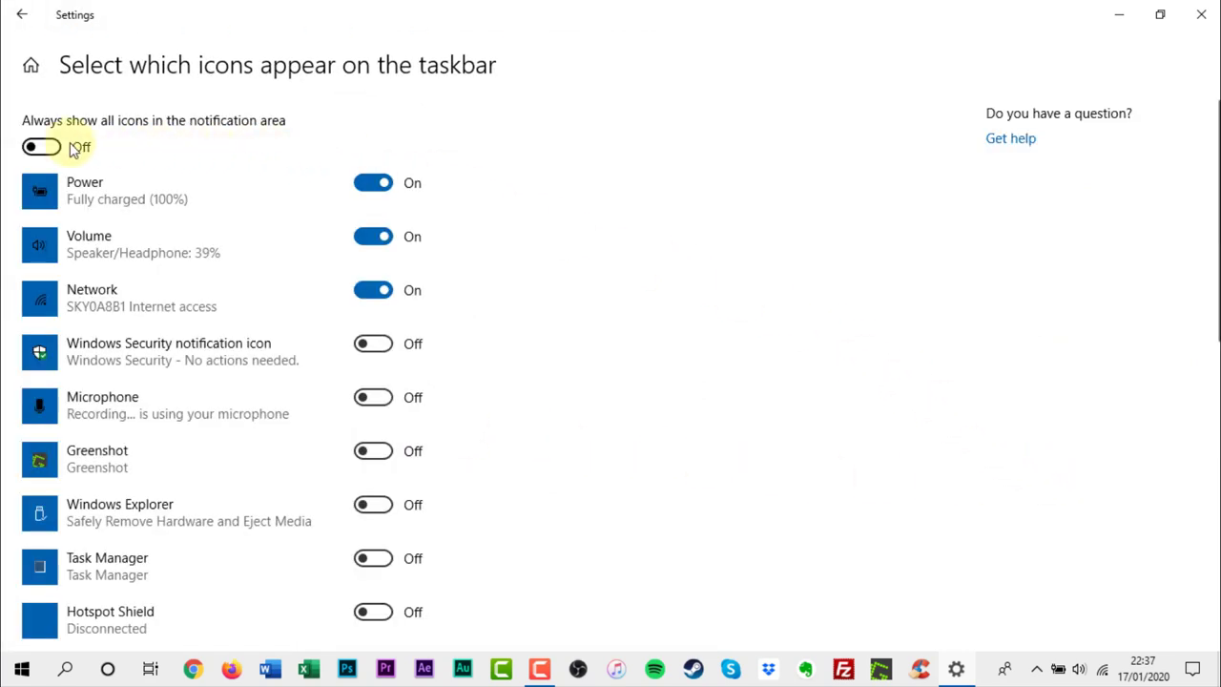
left_click(42, 147)
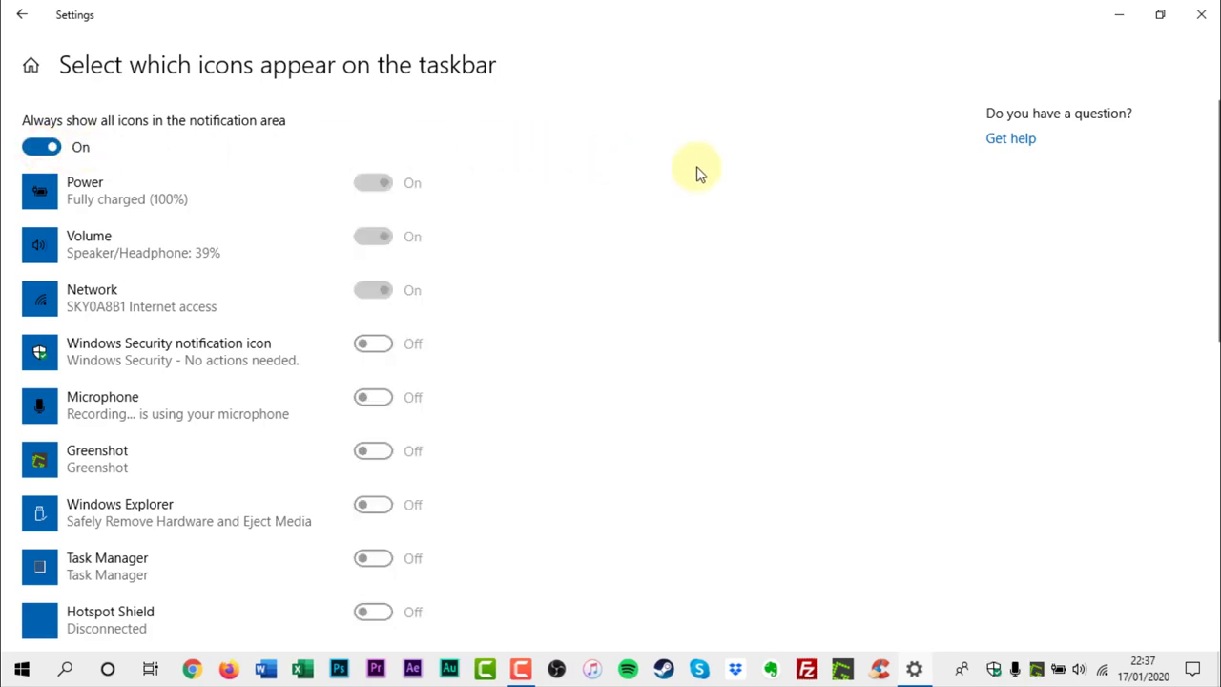
mouse_move(714, 181)
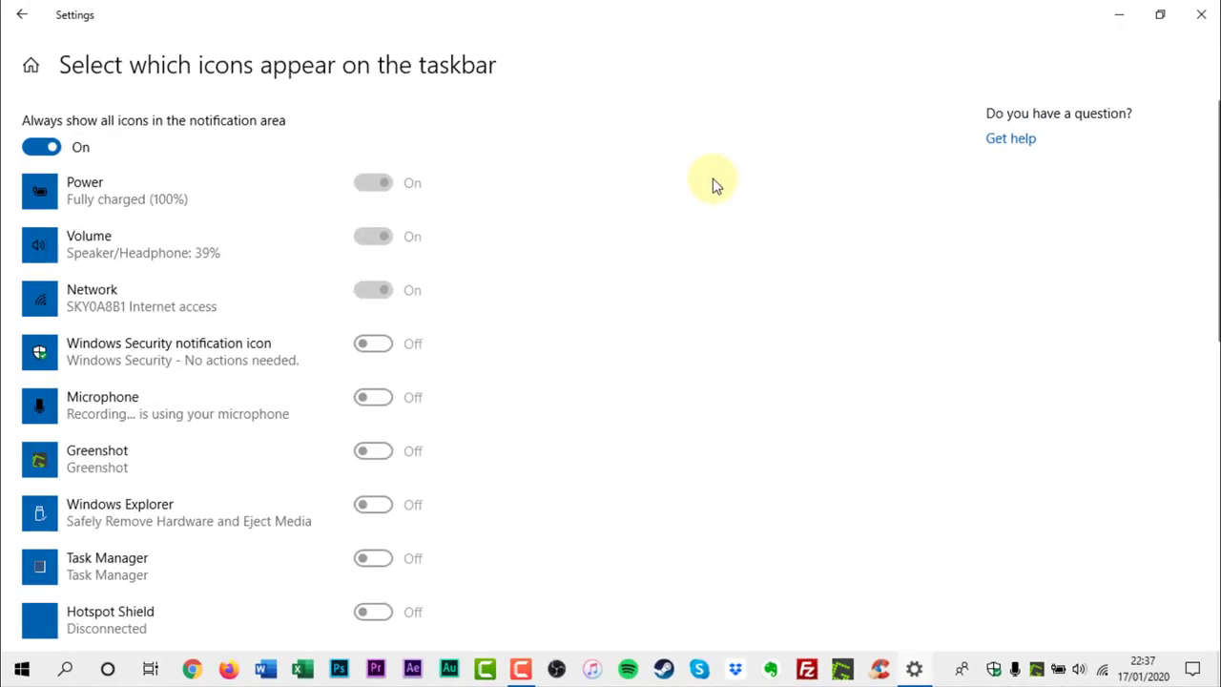